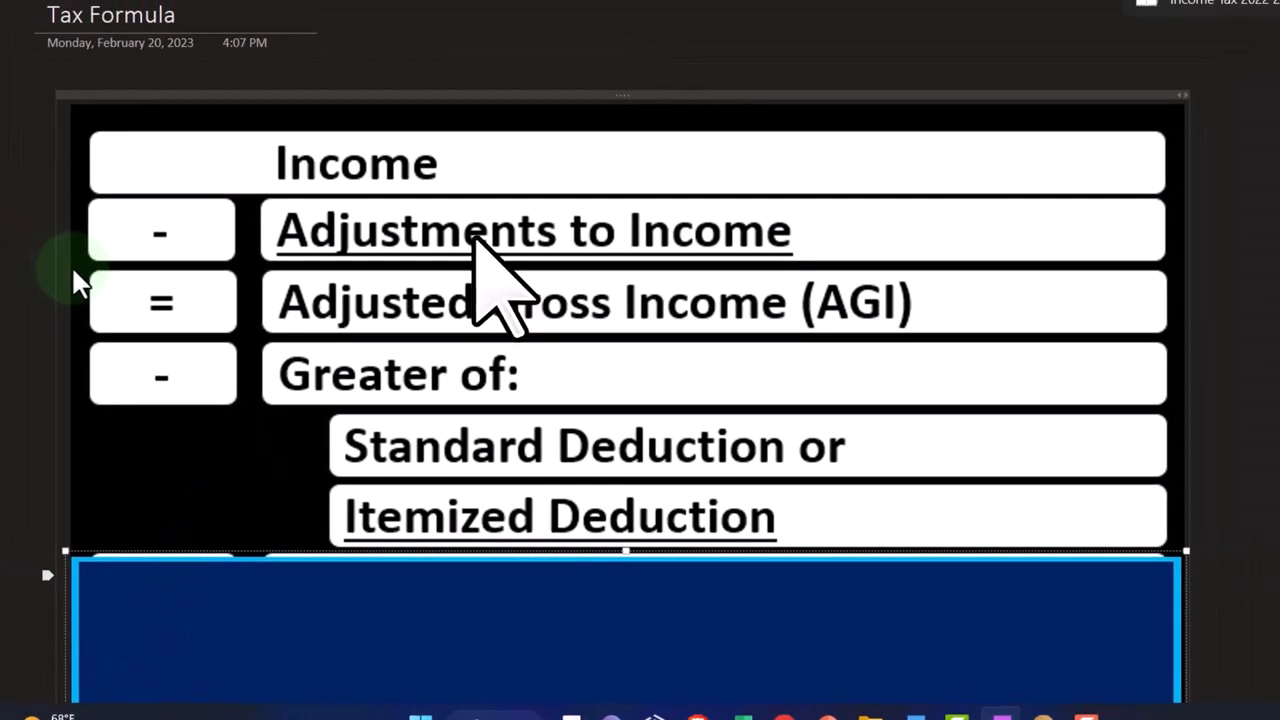
mouse_move(540, 370)
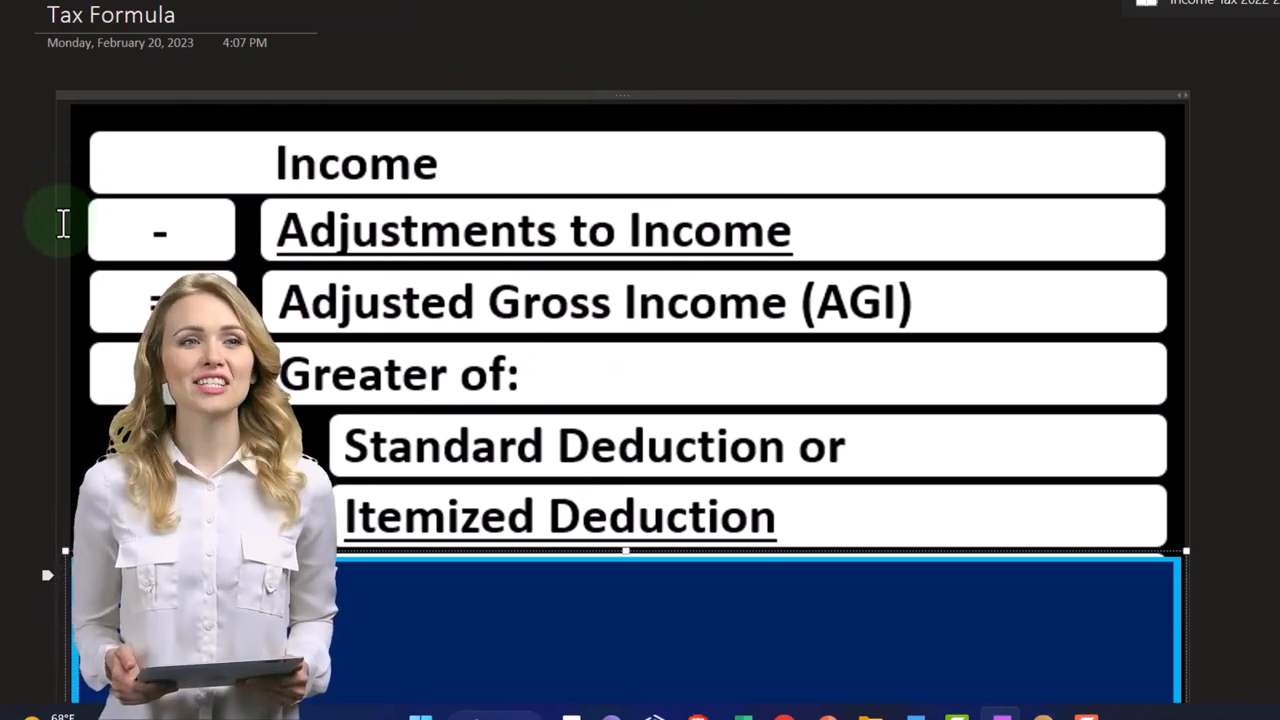
mouse_move(50, 372)
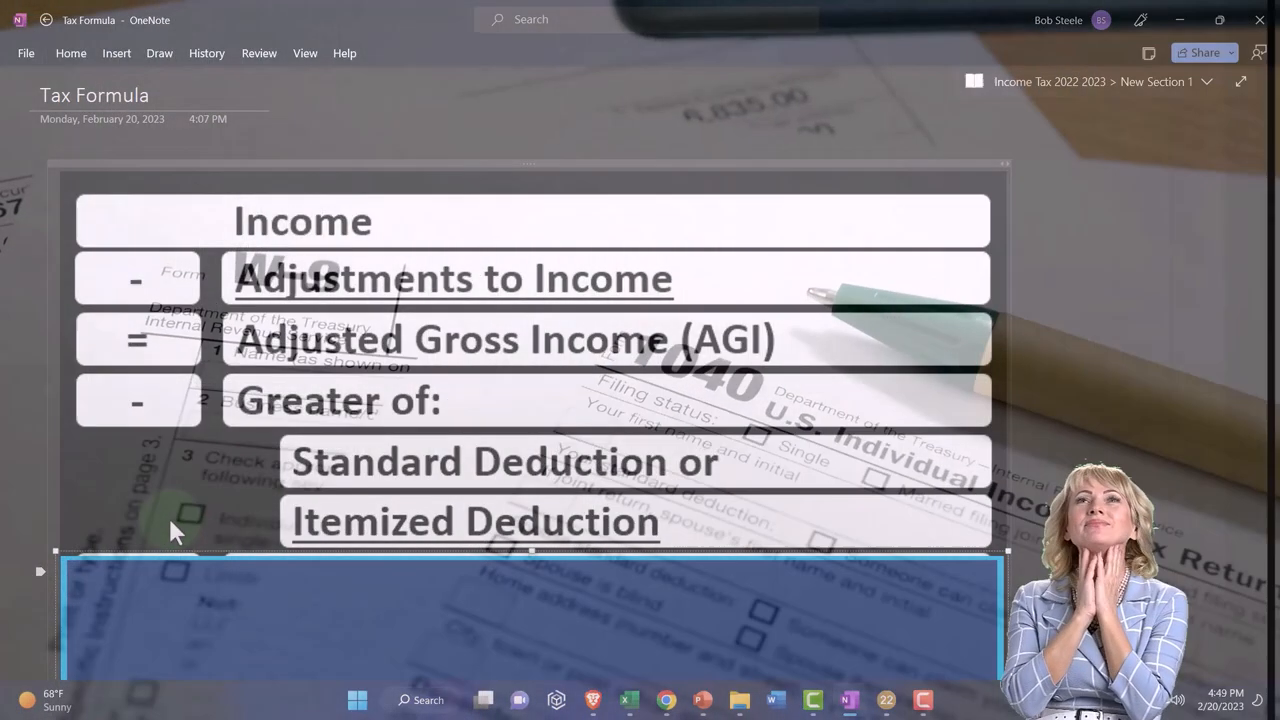
scroll(down, 3)
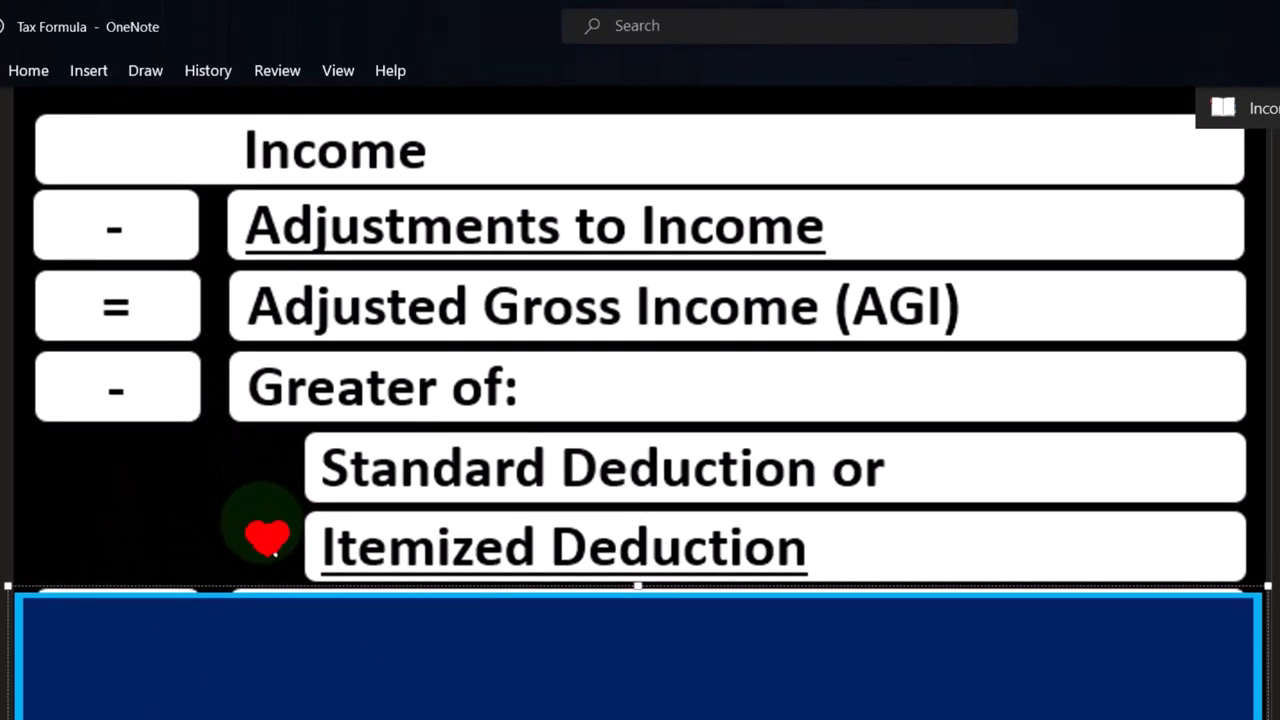
mouse_move(280, 490)
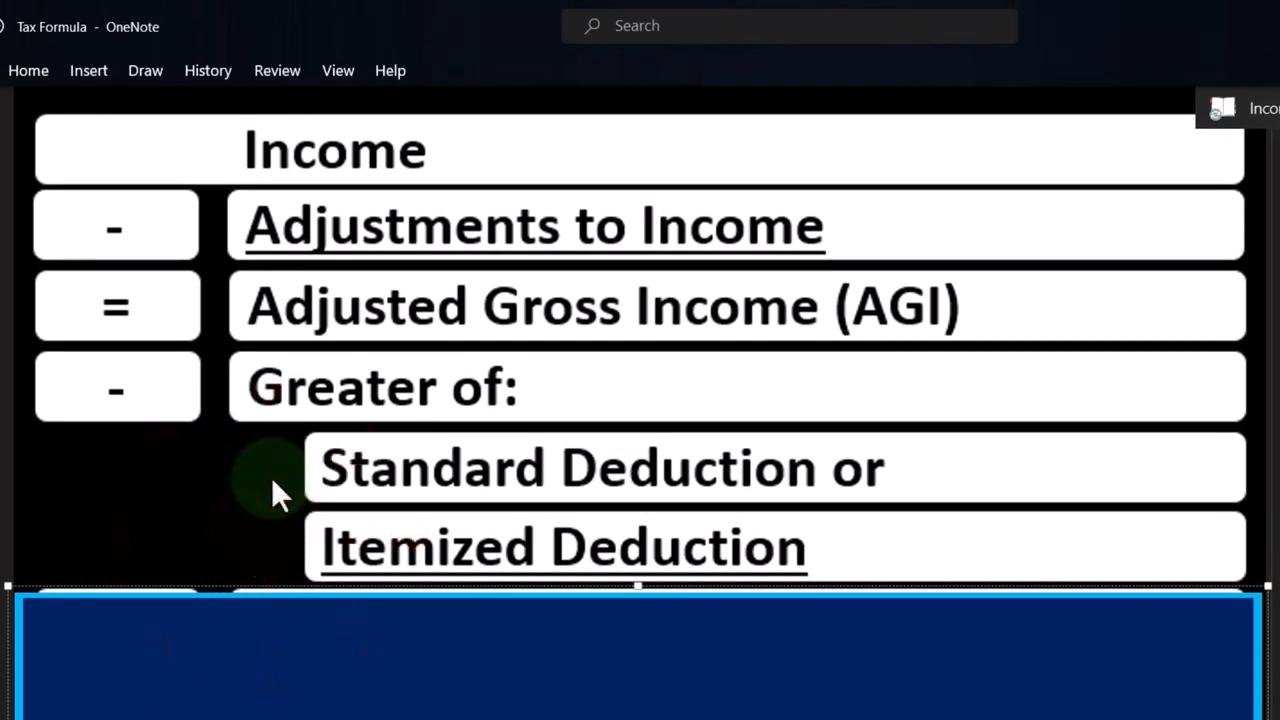